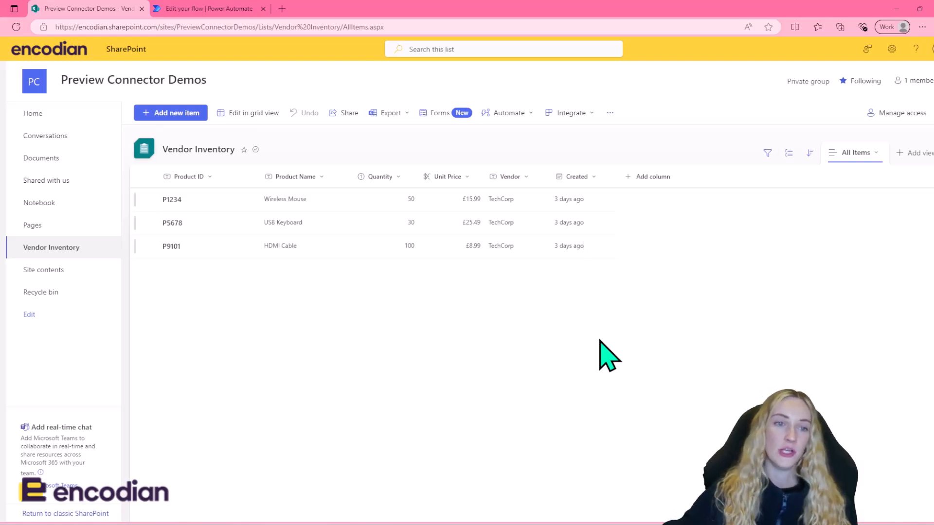
pyautogui.moveTo(358, 313)
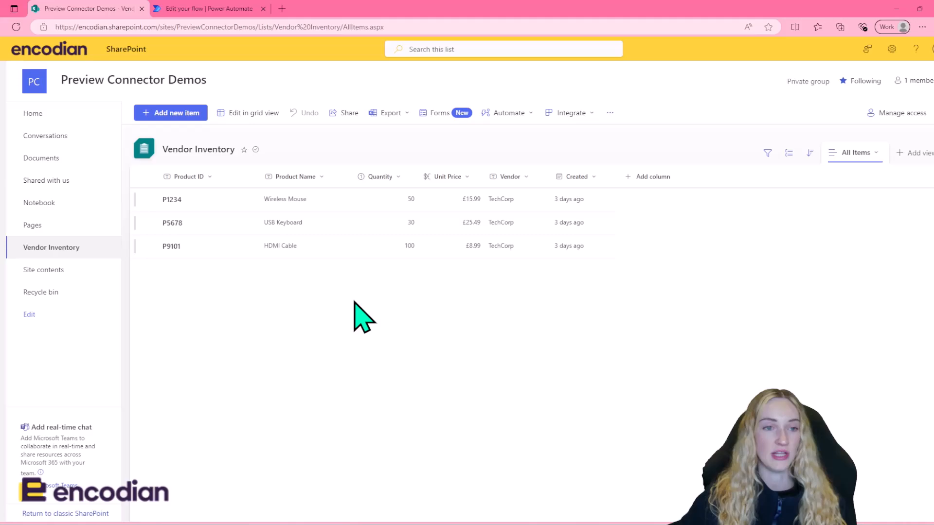
pyautogui.moveTo(284, 284)
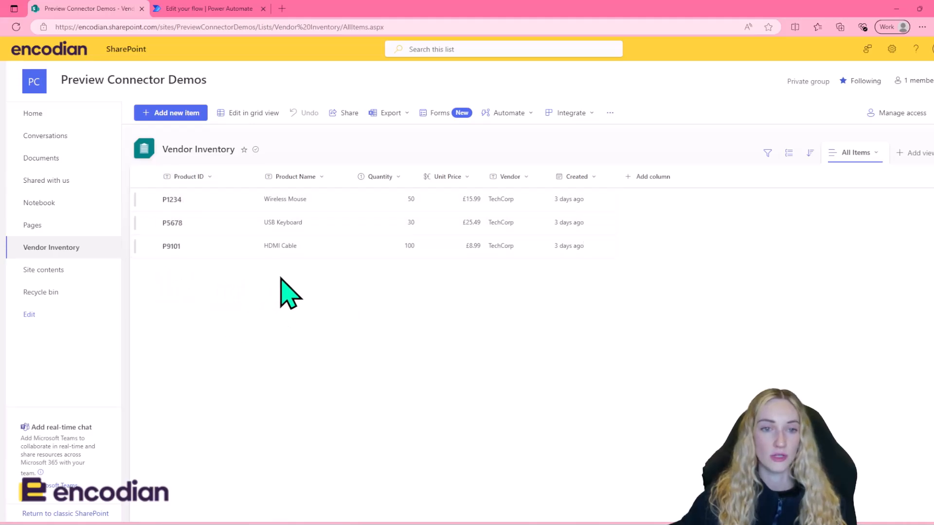
pyautogui.moveTo(365, 296)
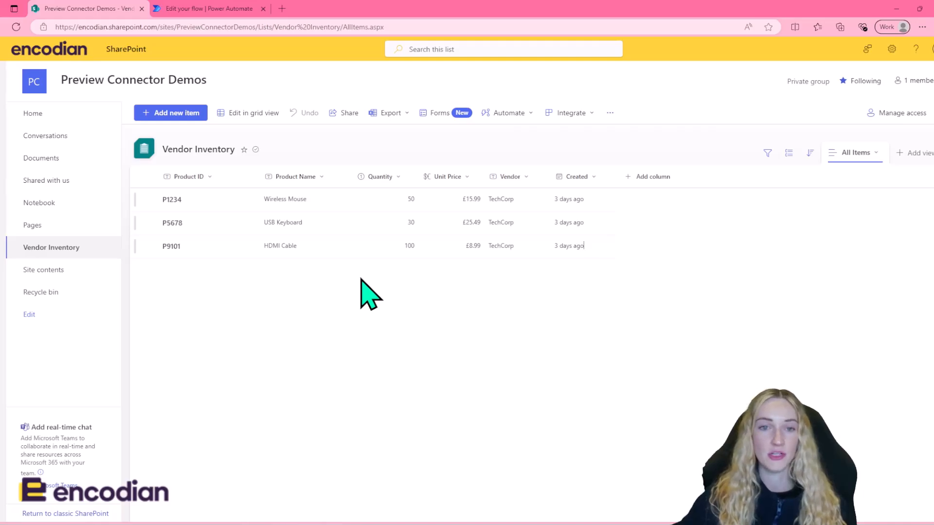
pyautogui.moveTo(484, 294)
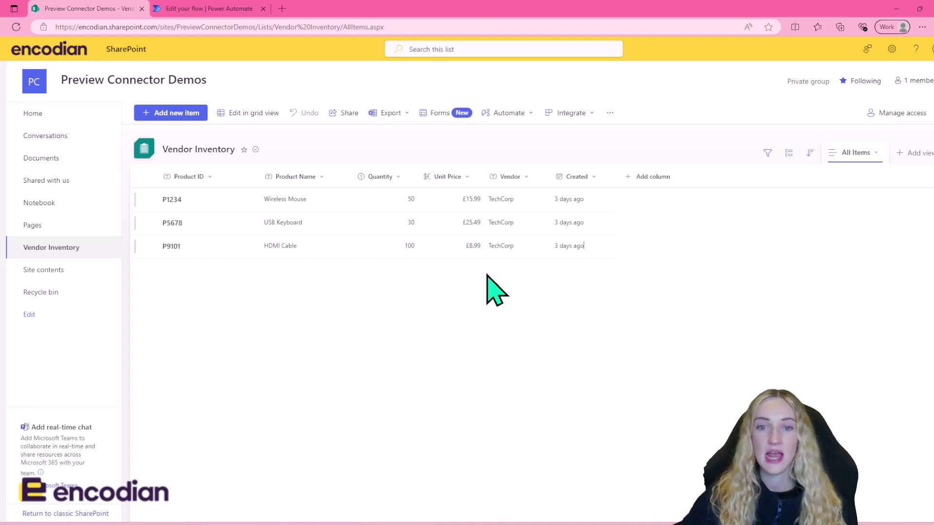
pyautogui.moveTo(527, 292)
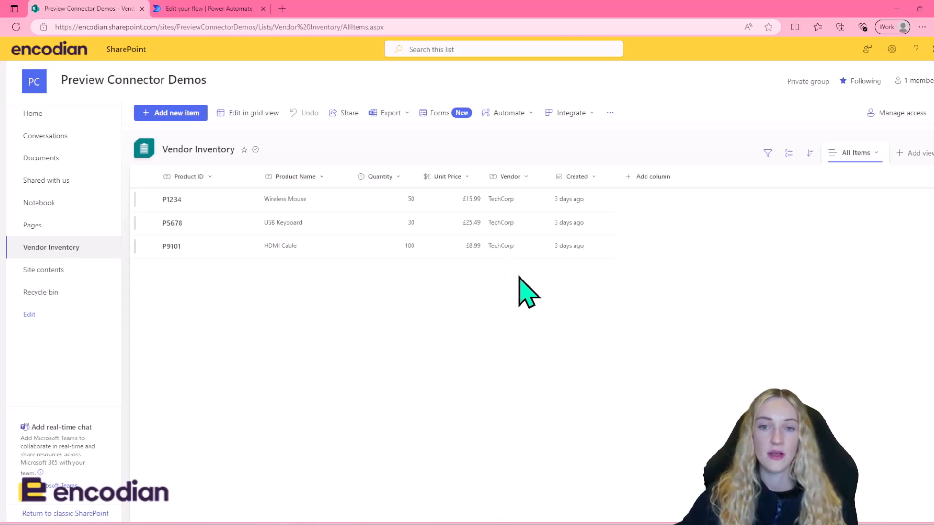
pyautogui.moveTo(593, 294)
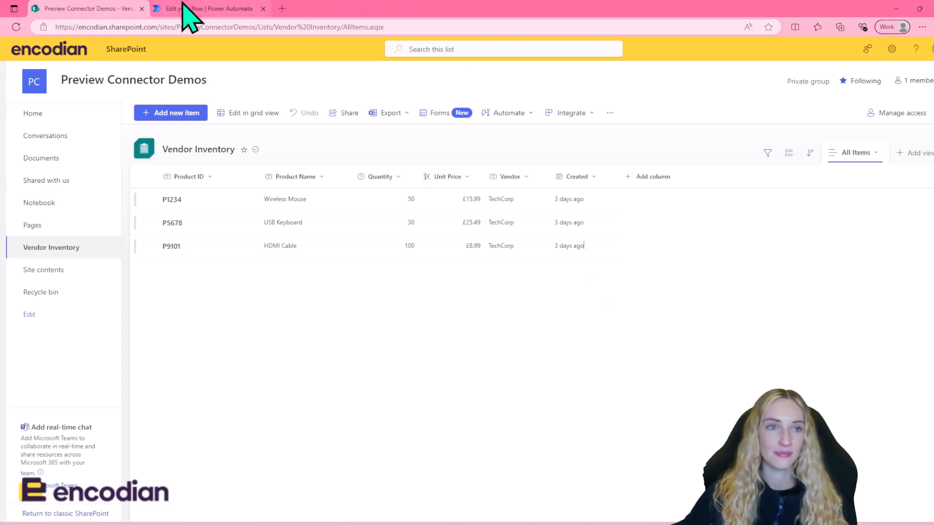
# Show the 'When a new email arrives (V3)' trigger's advanced options: Inbox, attachments included, subject filter 'Inventory'.
pyautogui.click(208, 9)
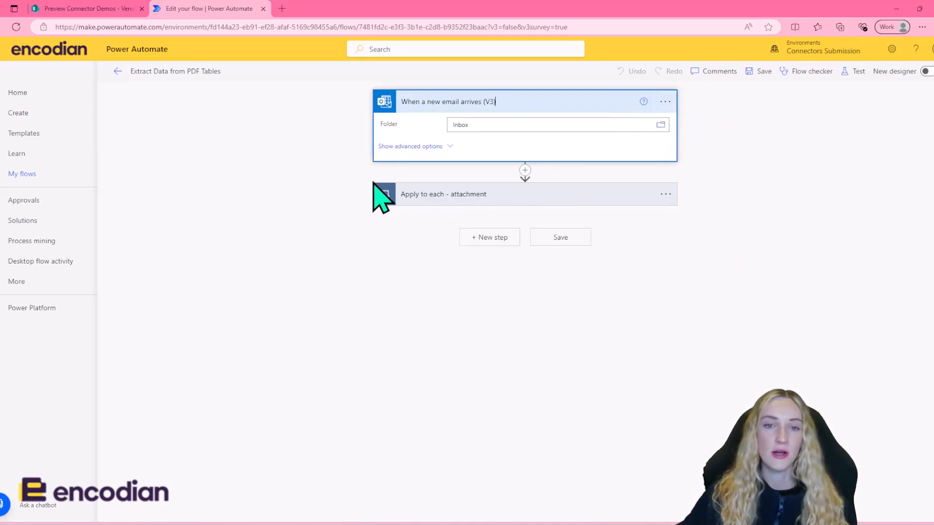
pyautogui.click(410, 146)
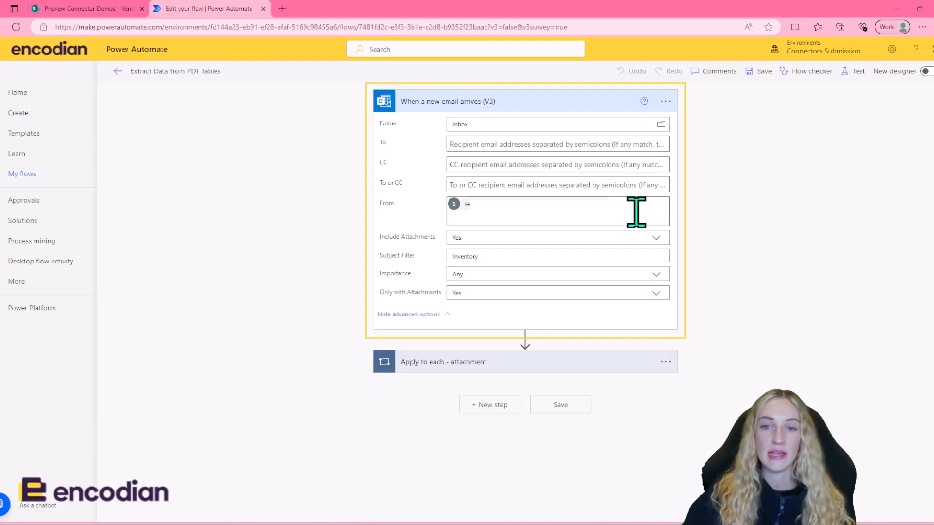
pyautogui.moveTo(641, 221)
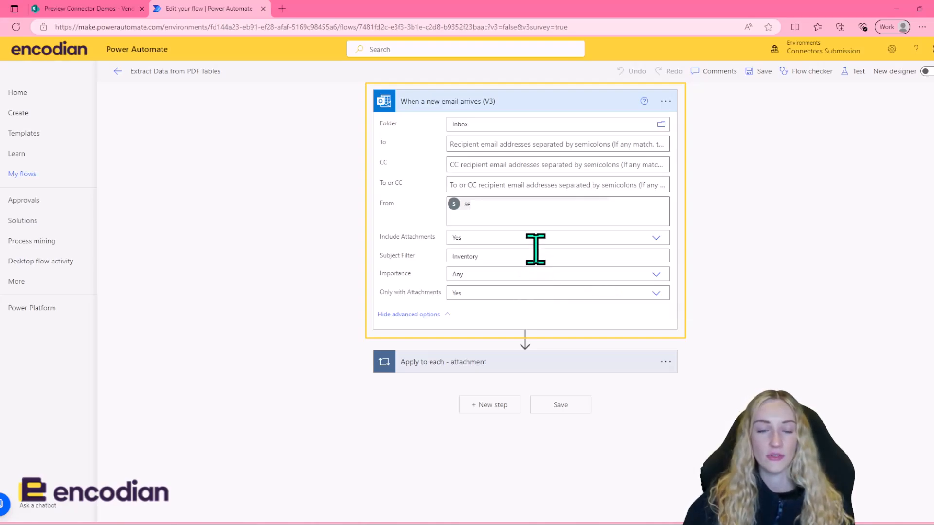
pyautogui.moveTo(535, 256)
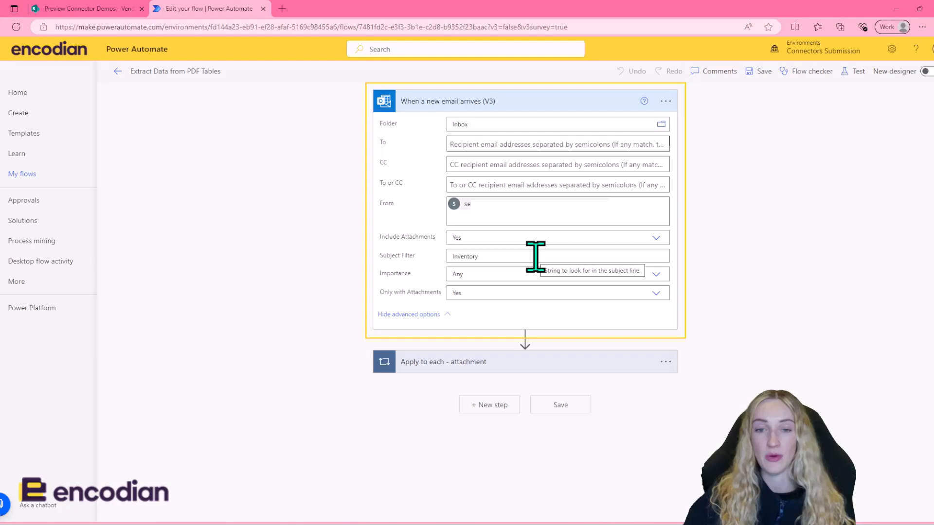
# Expand 'Apply to each - attachment' to show Get Attachment (V2) and the Condition inside it.
pyautogui.click(443, 361)
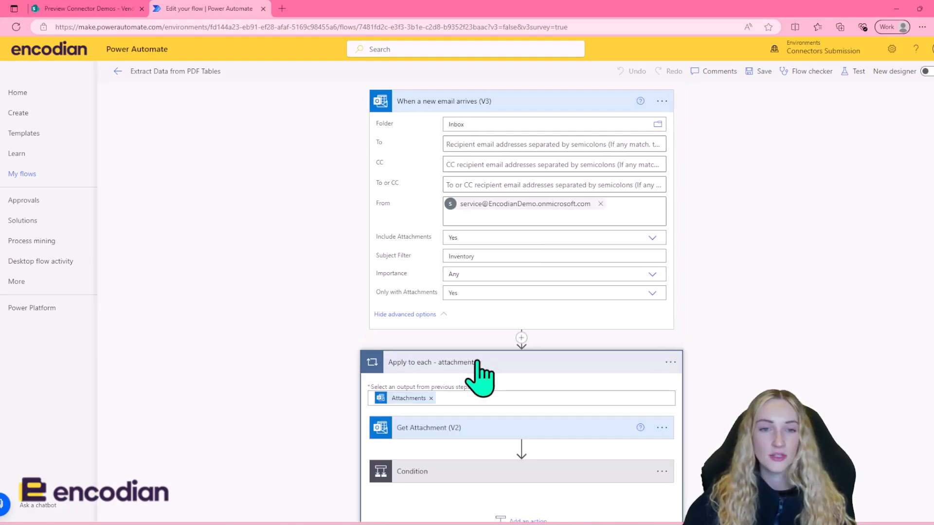
pyautogui.scroll(-3)
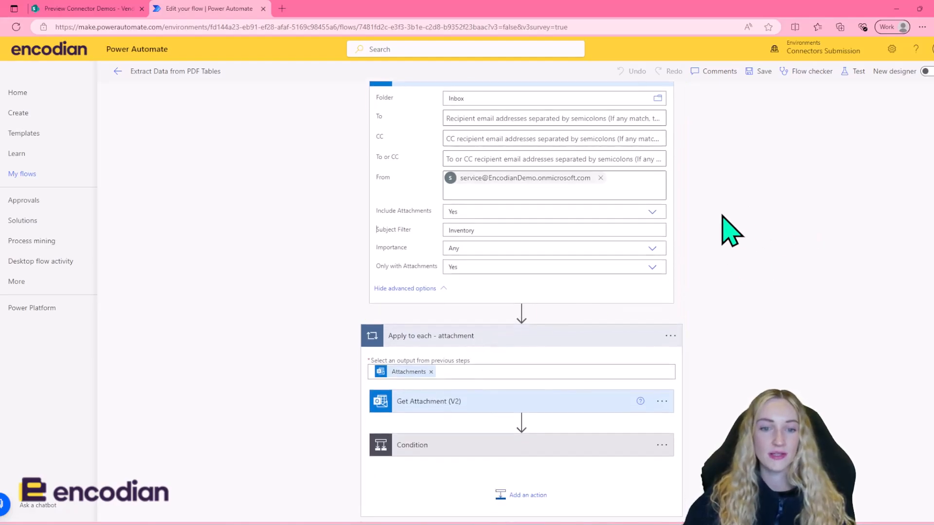
pyautogui.scroll(-3)
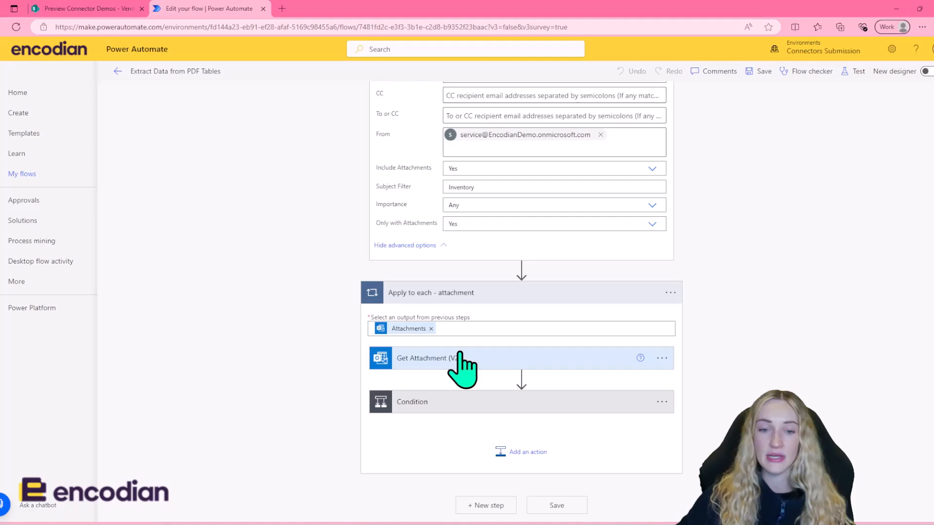
# Show Get Attachment (V2) taking Message Id and Attachment Id from earlier steps.
pyautogui.click(428, 358)
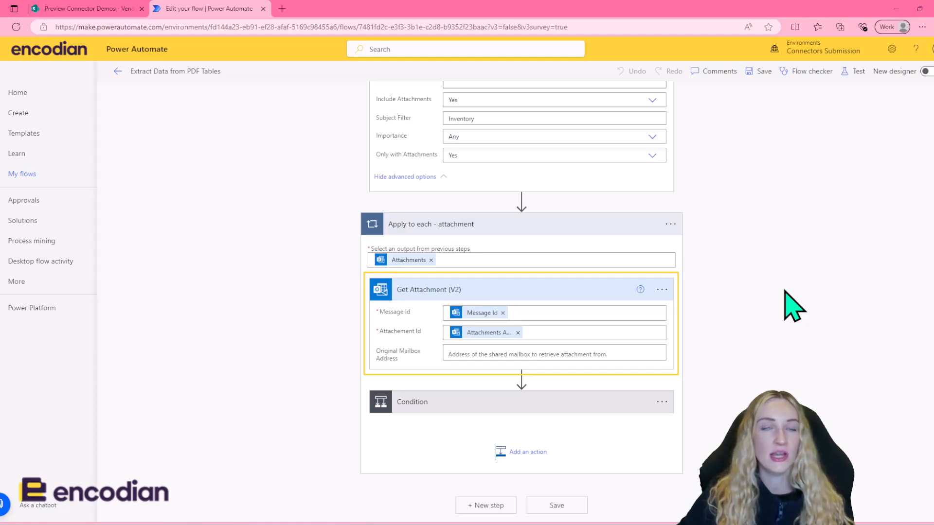
pyautogui.moveTo(623, 412)
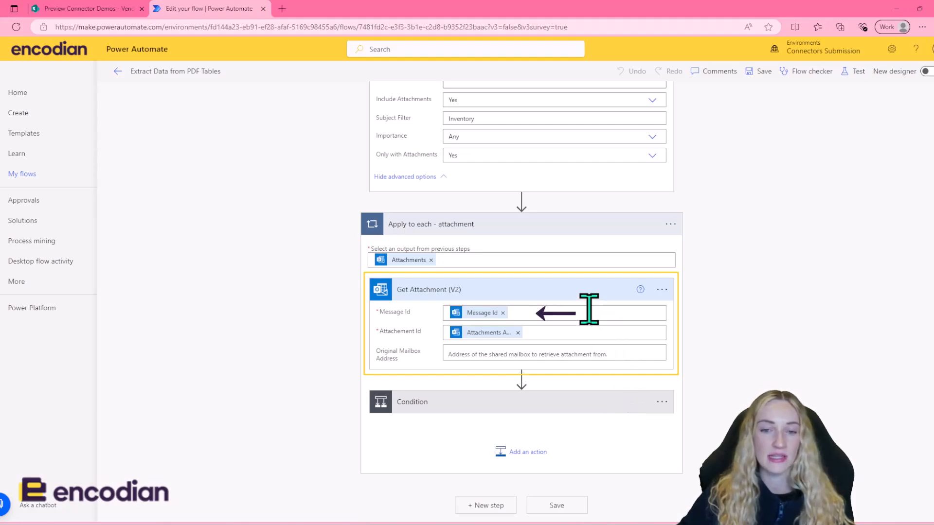
pyautogui.moveTo(581, 336)
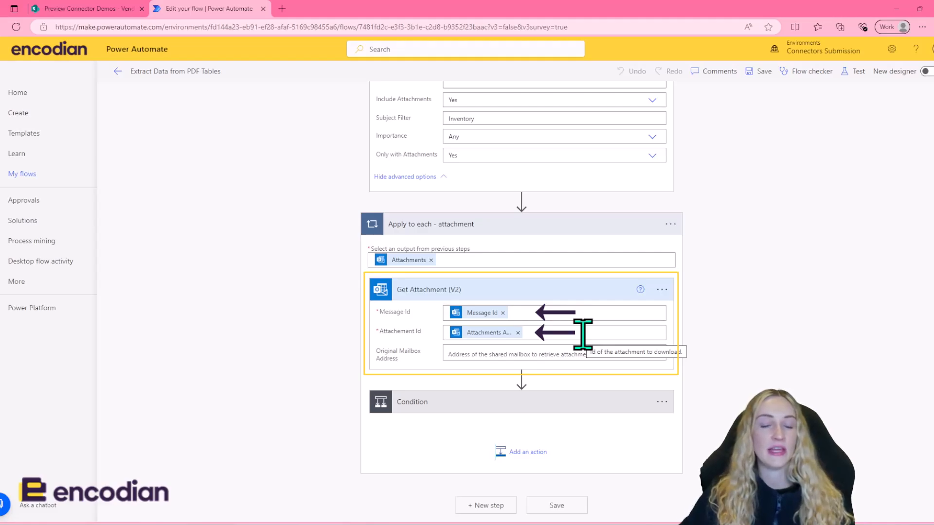
pyautogui.moveTo(400, 243)
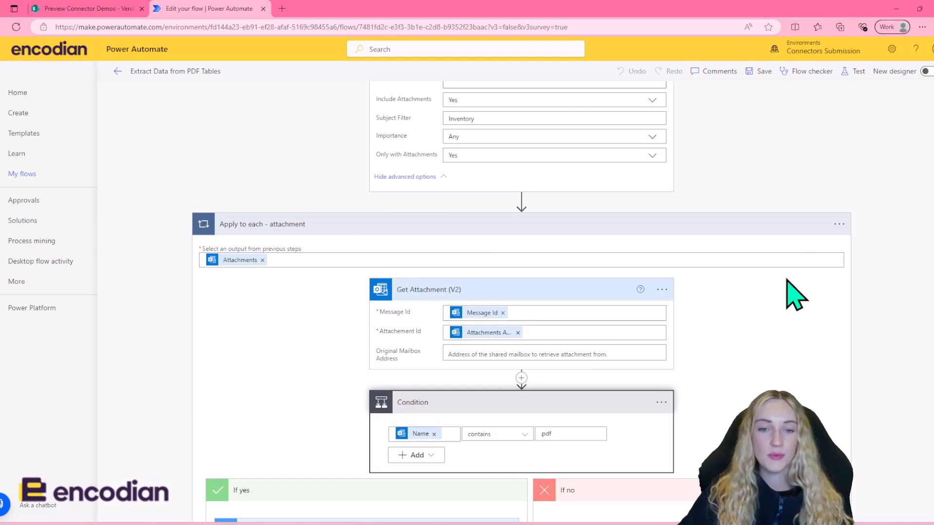
pyautogui.scroll(-3)
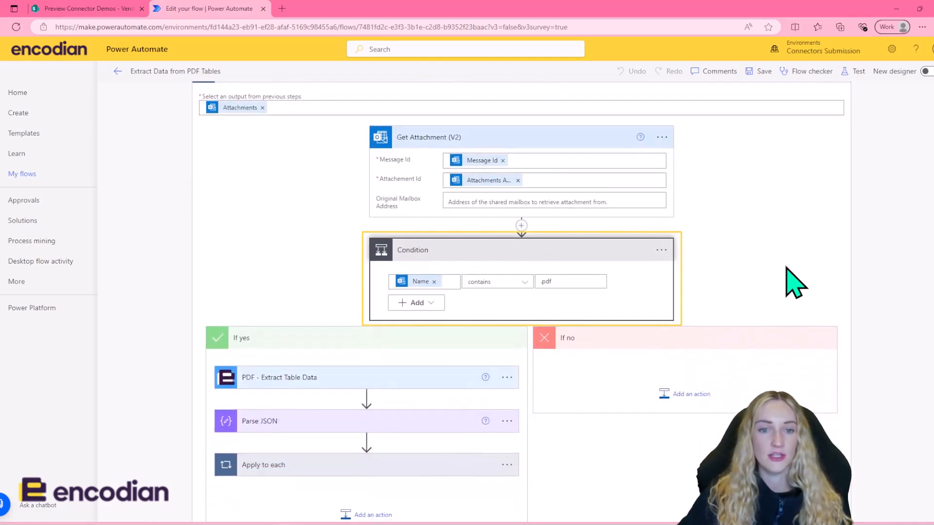
pyautogui.scroll(-3)
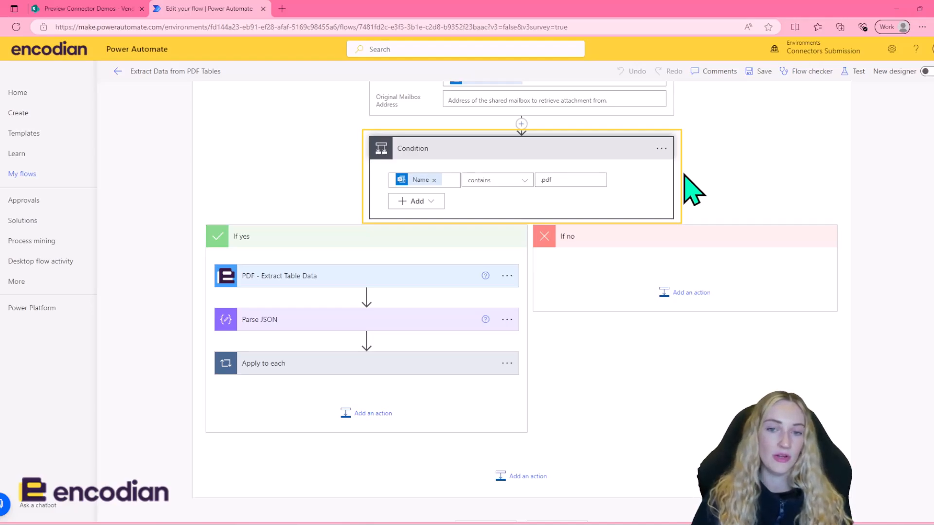
pyautogui.moveTo(708, 284)
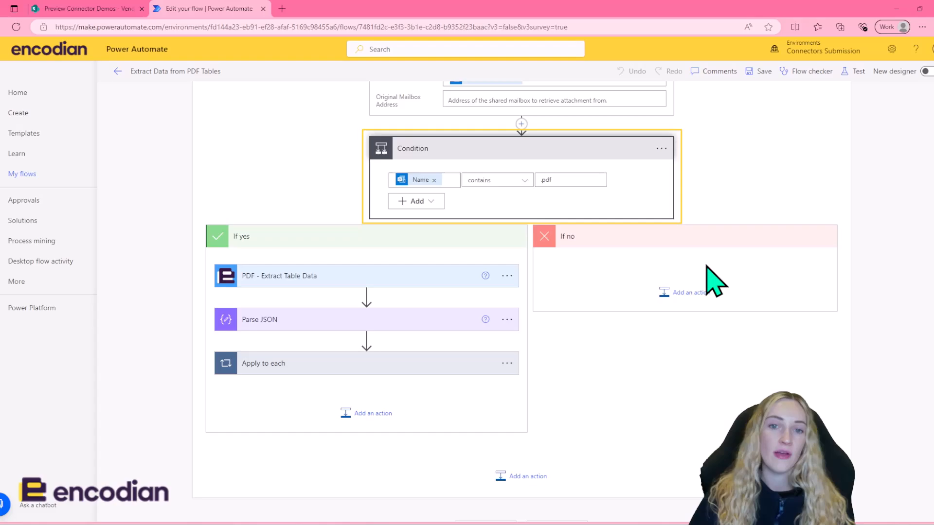
pyautogui.moveTo(483, 185)
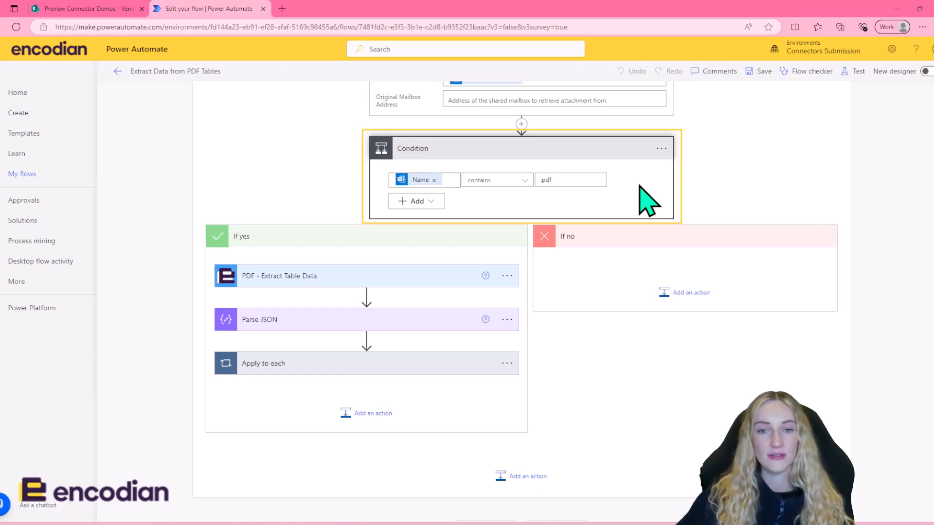
pyautogui.click(280, 276)
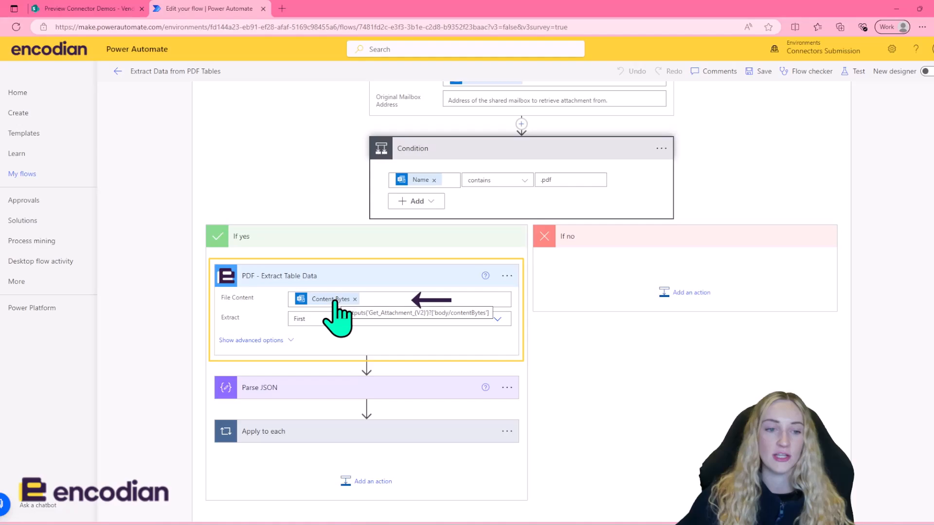
# Reveal PDF - Extract Table Data's options: Extract First, blank page and table index, header row Yes.
pyautogui.click(251, 340)
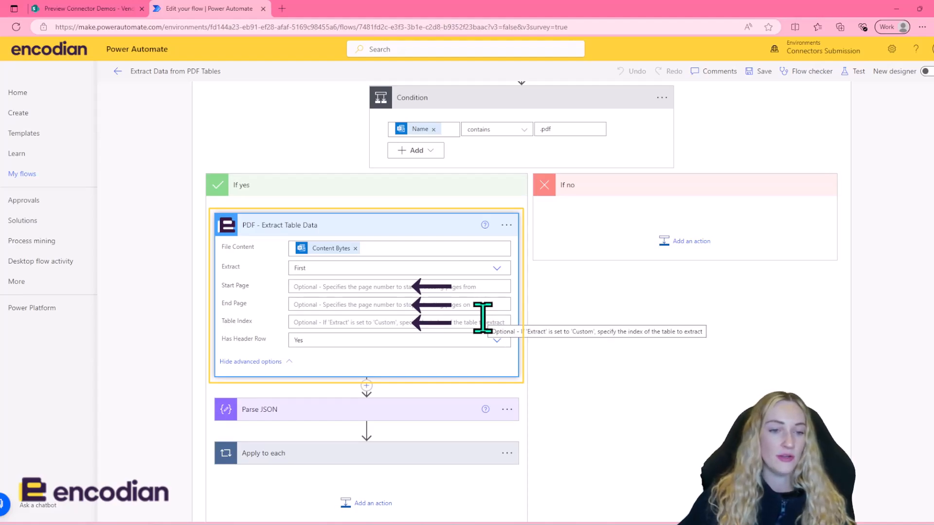
pyautogui.moveTo(476, 341)
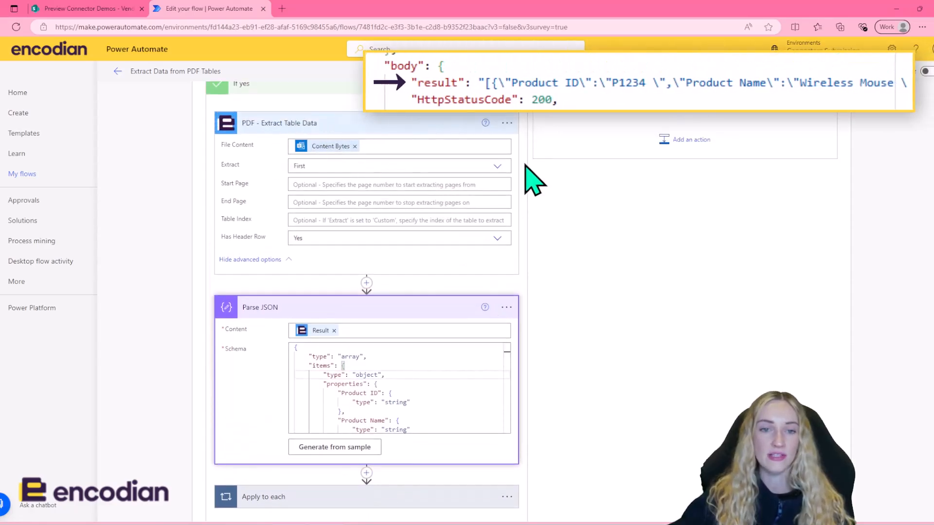
pyautogui.click(334, 446)
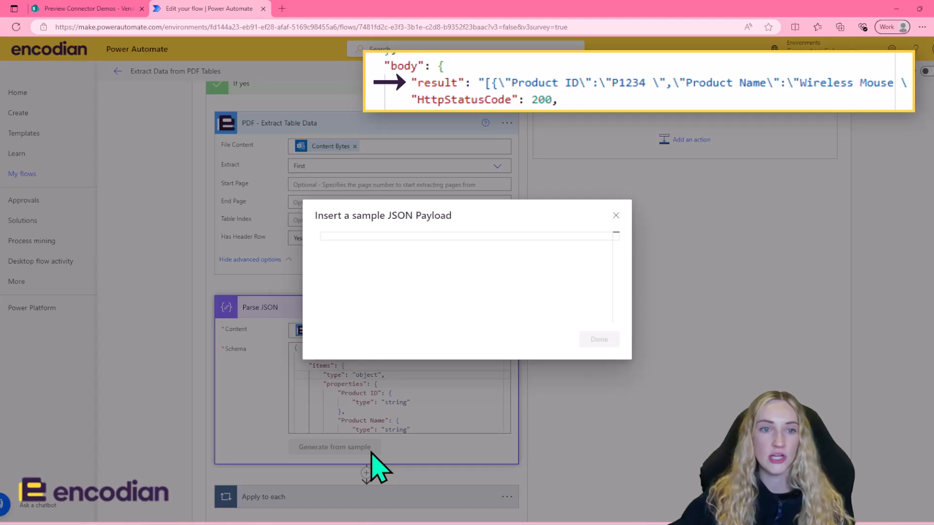
pyautogui.moveTo(465, 239)
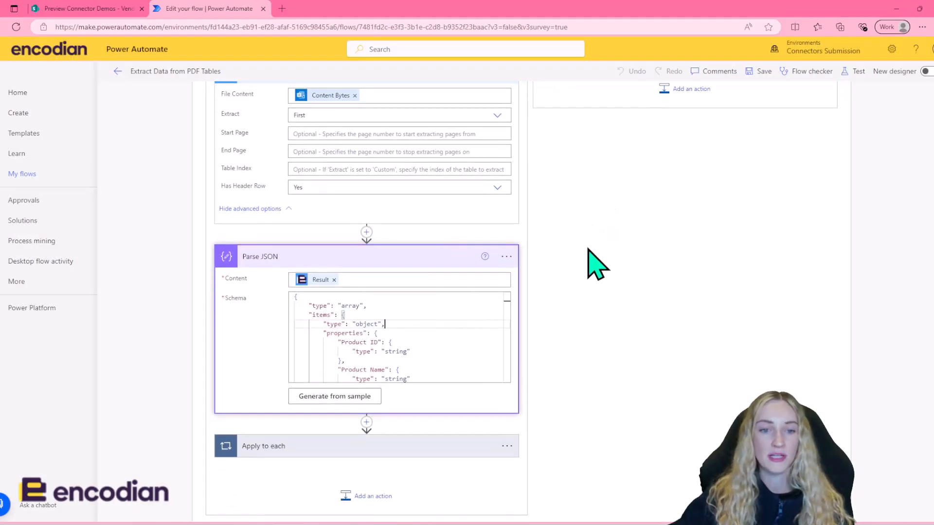
pyautogui.scroll(-3)
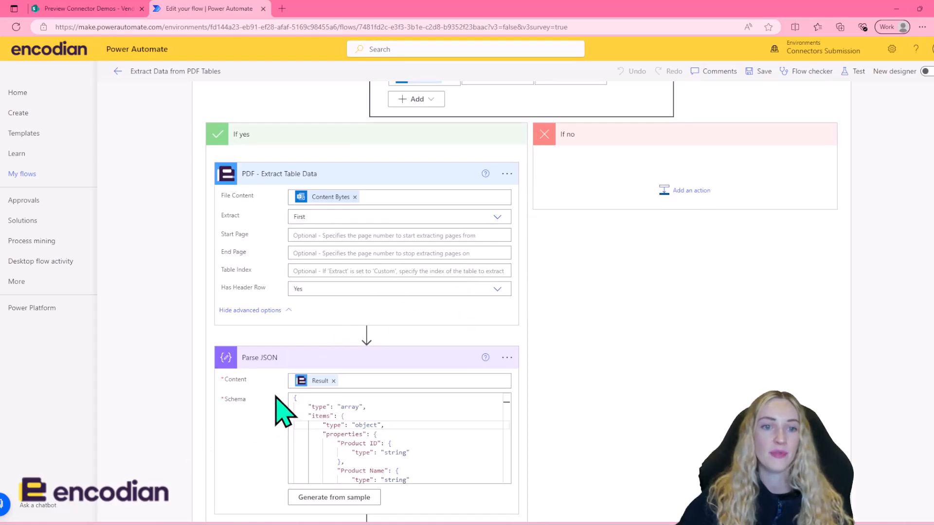
pyautogui.moveTo(554, 333)
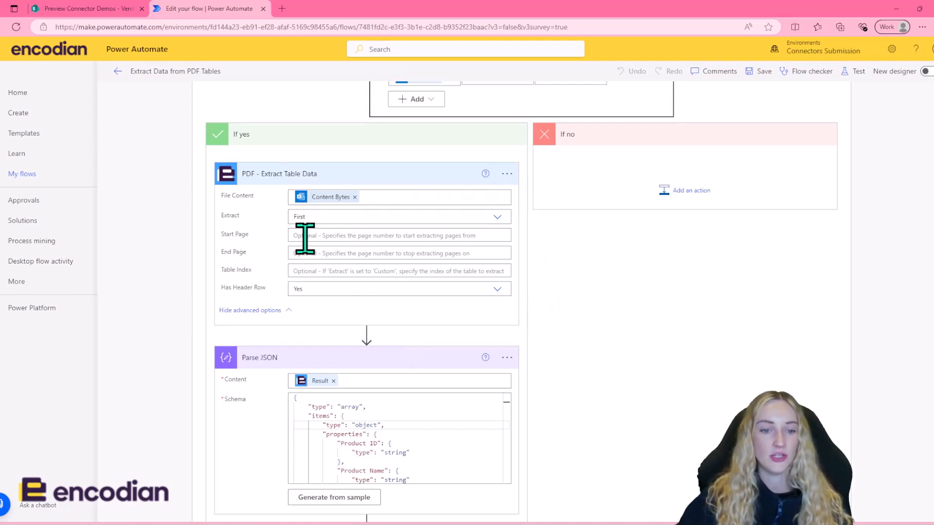
# Show Create item mapping Product ID, Name, Quantity, Unit Price and Vendor to Vendor Inventory.
pyautogui.scroll(-3)
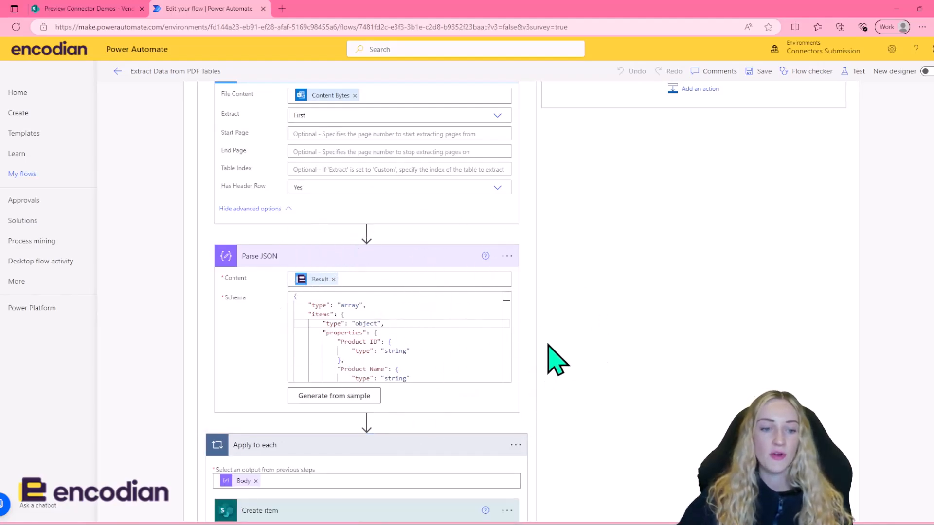
pyautogui.scroll(-3)
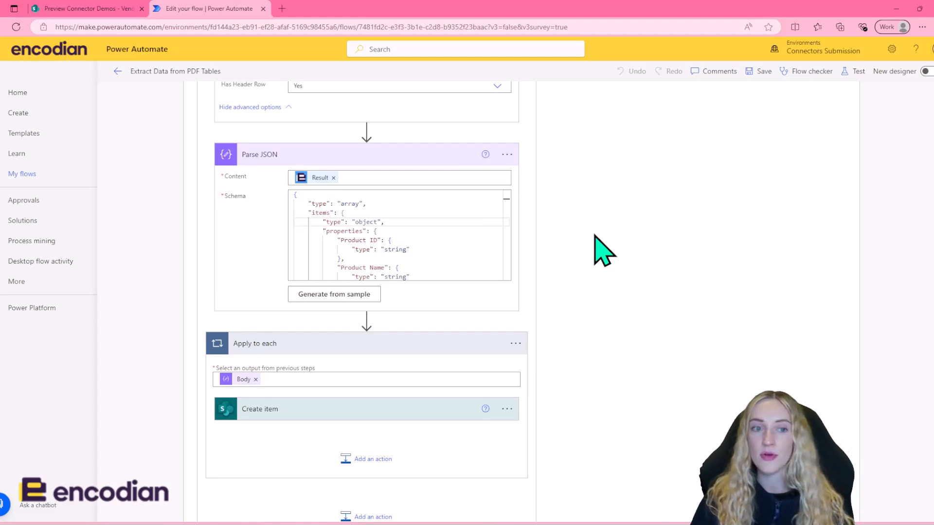
pyautogui.scroll(-3)
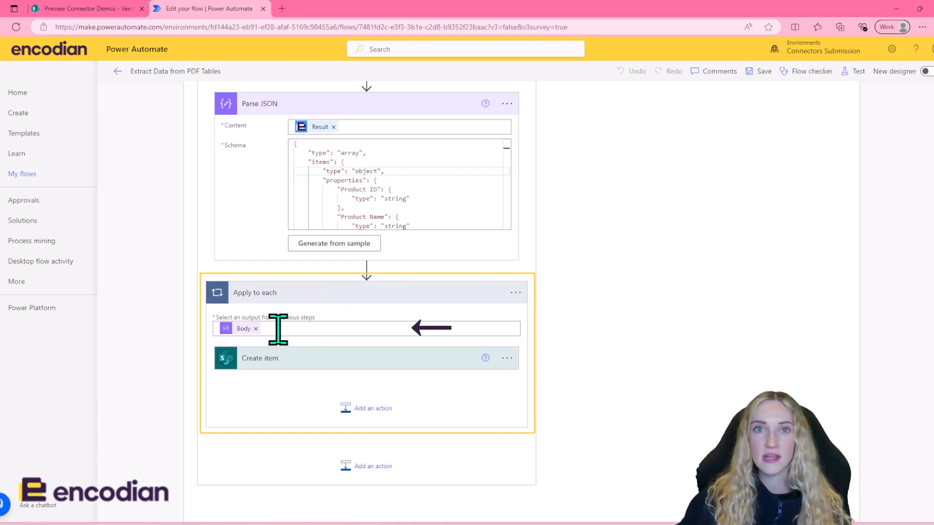
pyautogui.click(260, 358)
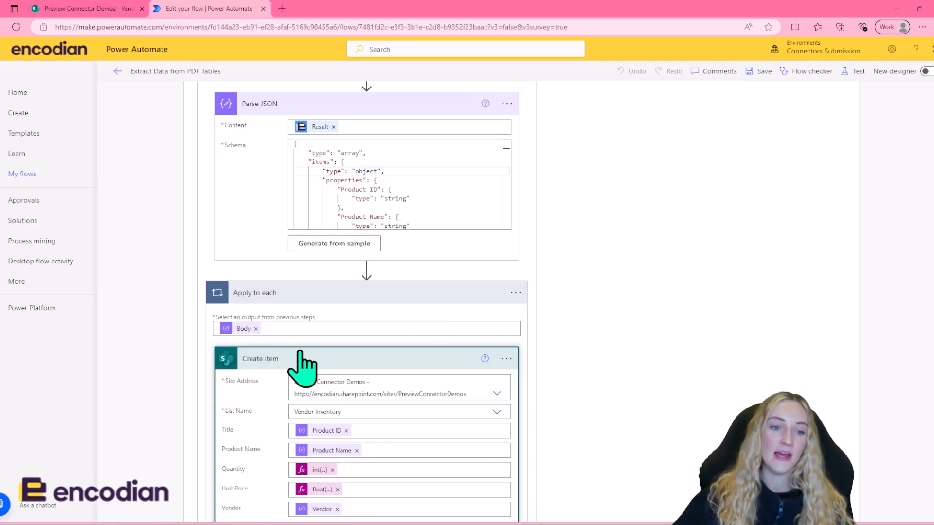
pyautogui.scroll(-3)
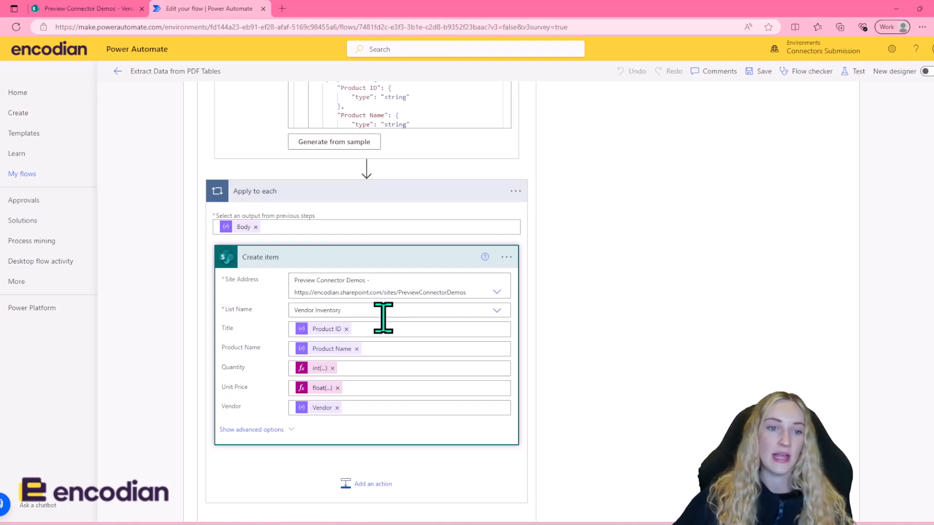
pyautogui.moveTo(383, 449)
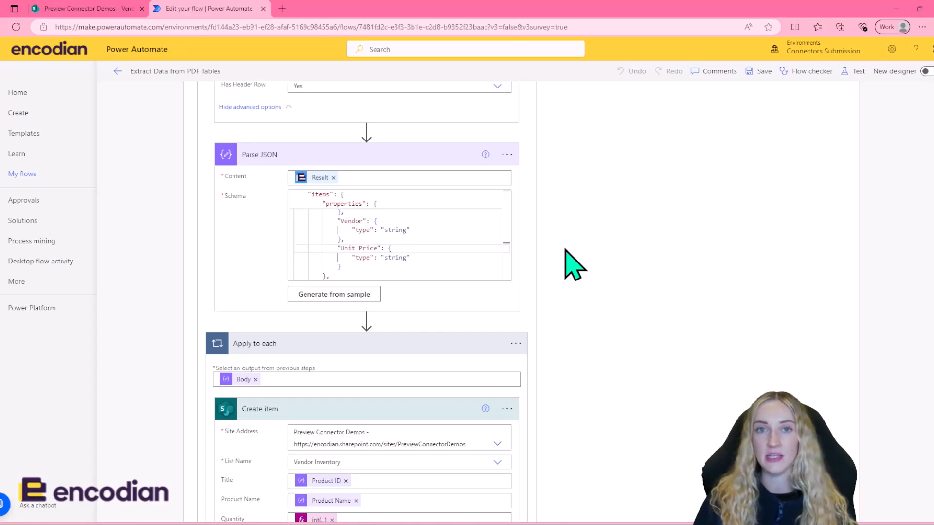
pyautogui.scroll(-3)
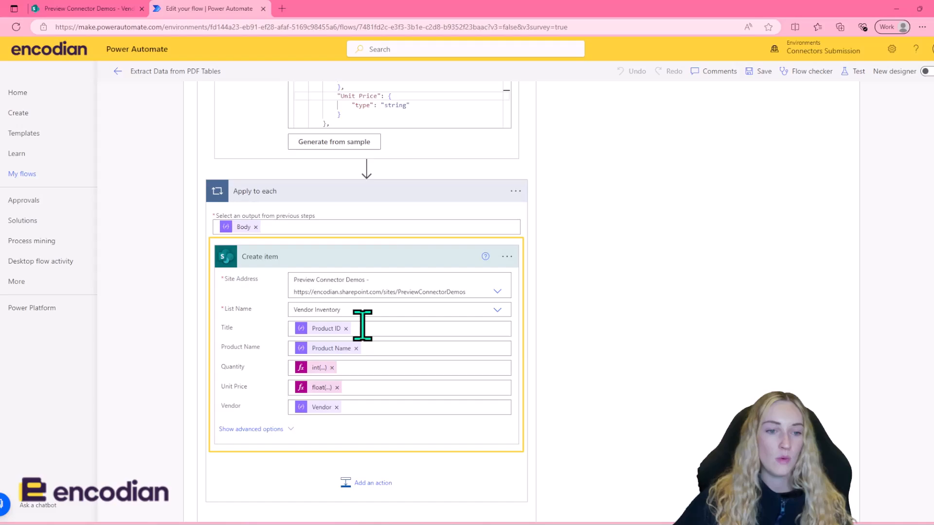
pyautogui.moveTo(376, 347)
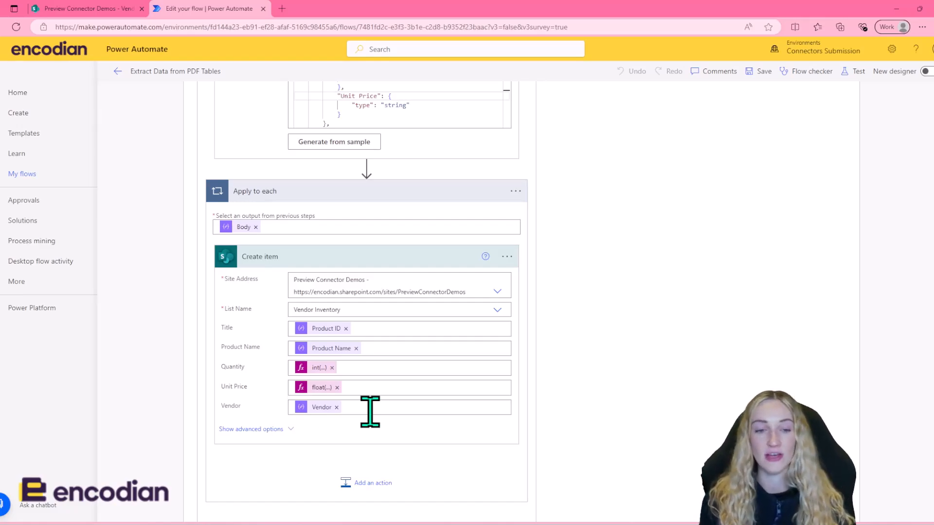
pyautogui.moveTo(533, 461)
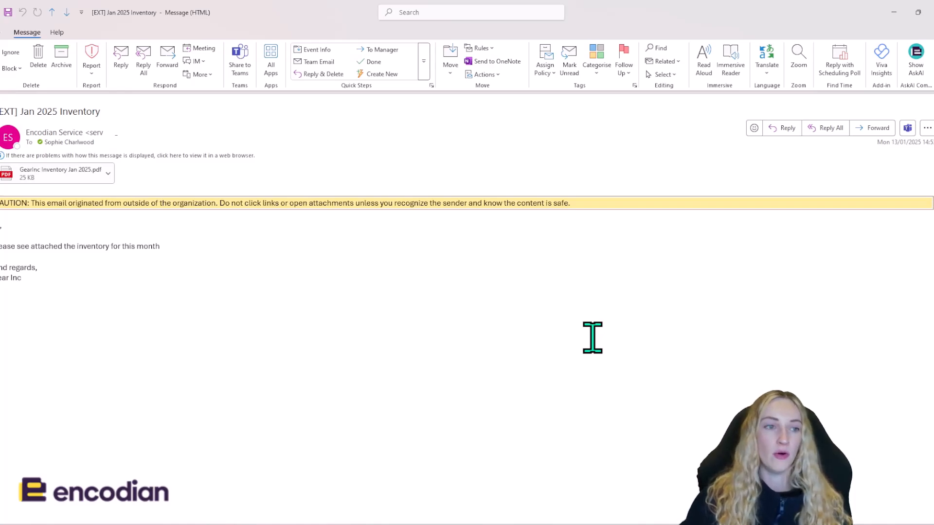
pyautogui.moveTo(37, 108)
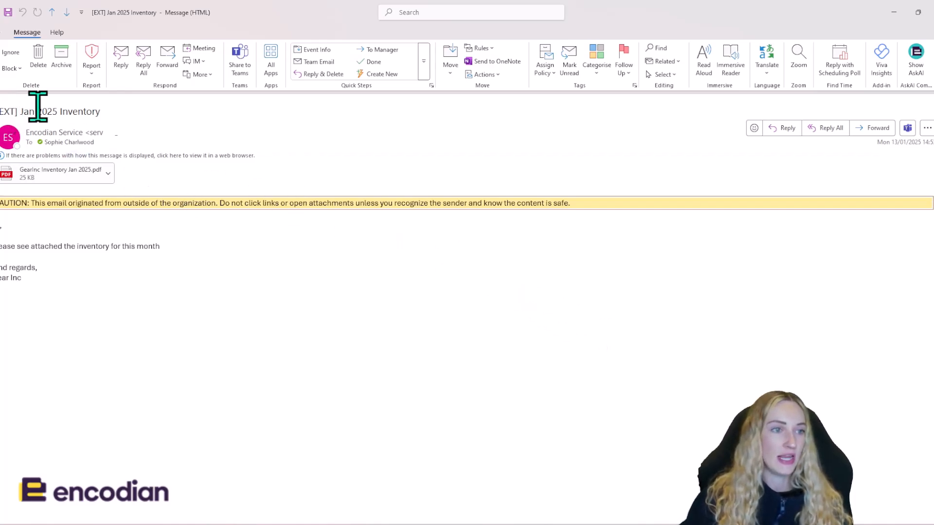
# Select the word 'Inventory' in the '[EXT] Jan 2025 Inventory' email subject.
pyautogui.doubleClick(79, 111)
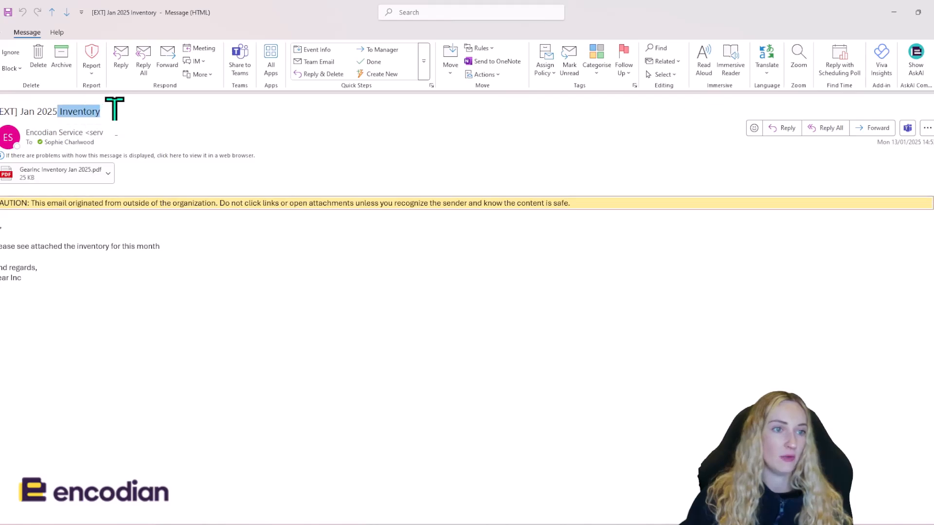
pyautogui.moveTo(97, 204)
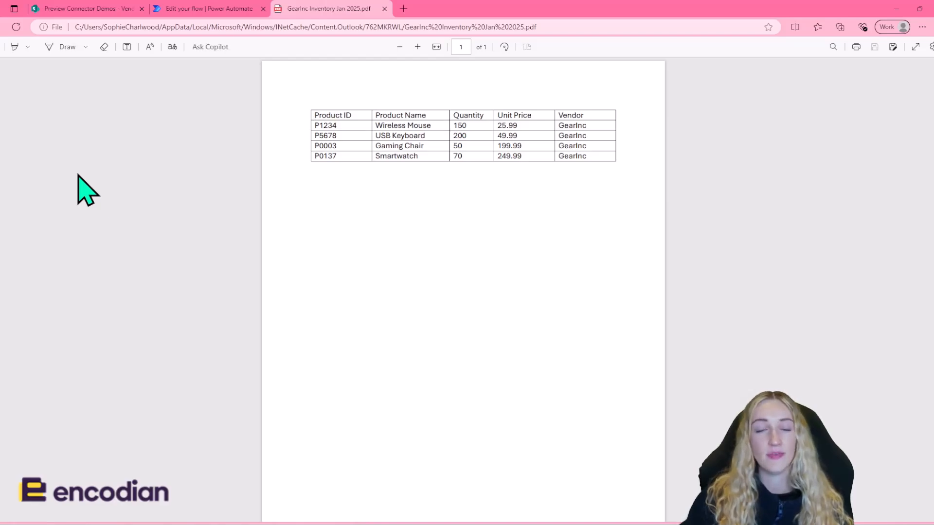
pyautogui.moveTo(351, 141)
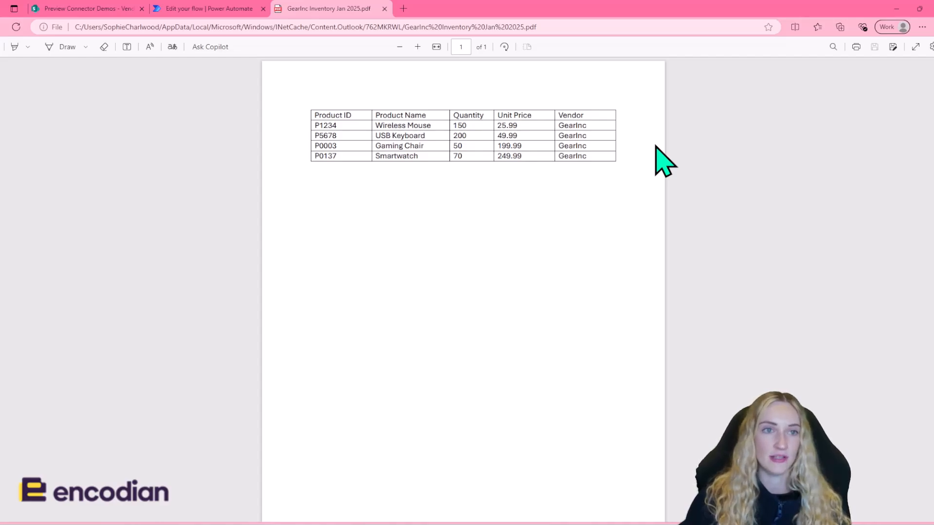
pyautogui.moveTo(372, 215)
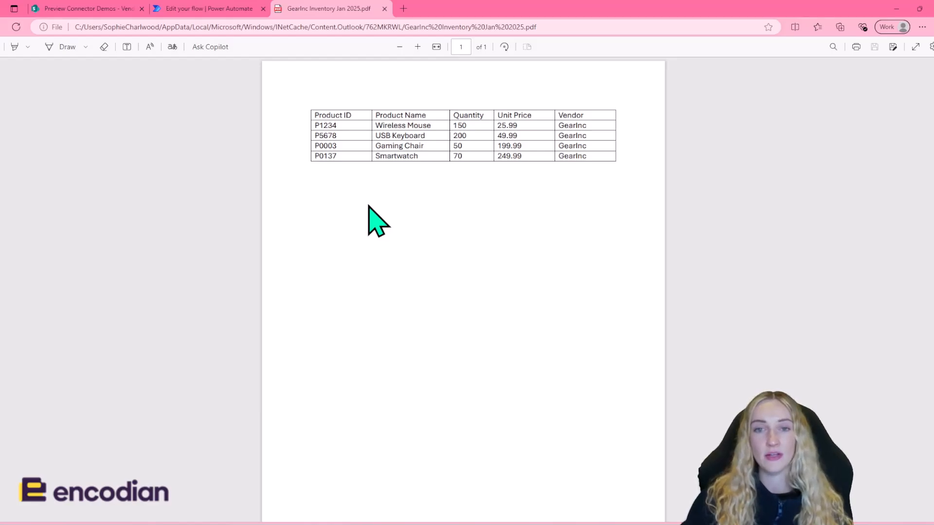
pyautogui.moveTo(98, 19)
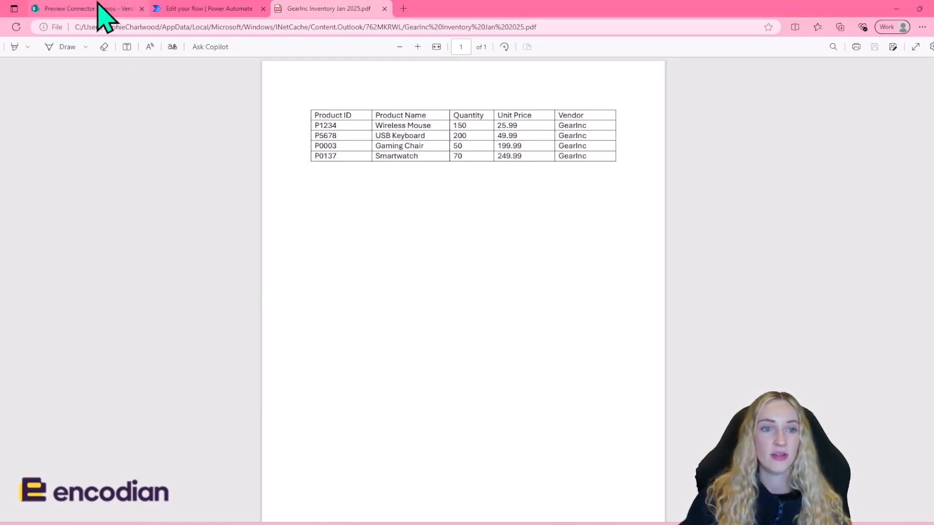
# Switch to the SharePoint Vendor Inventory list now holding the four GearInc products.
pyautogui.click(83, 9)
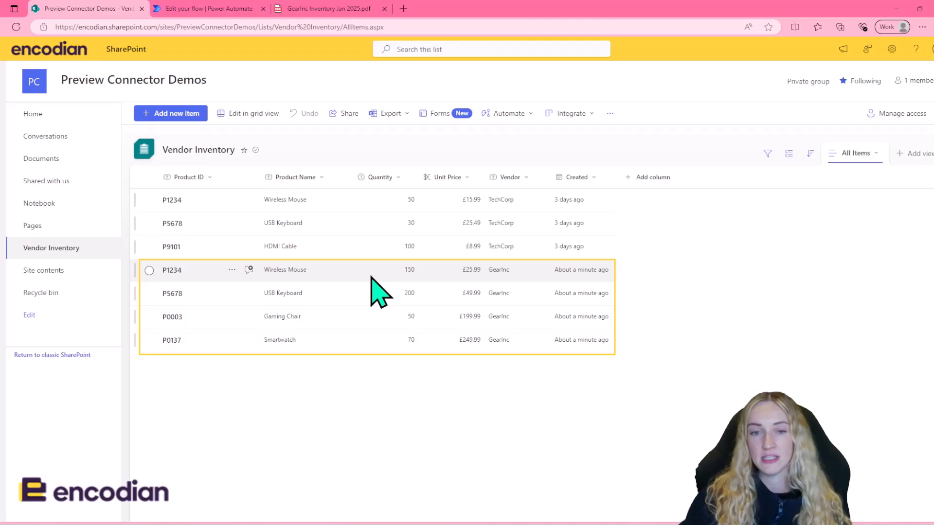
pyautogui.moveTo(378, 308)
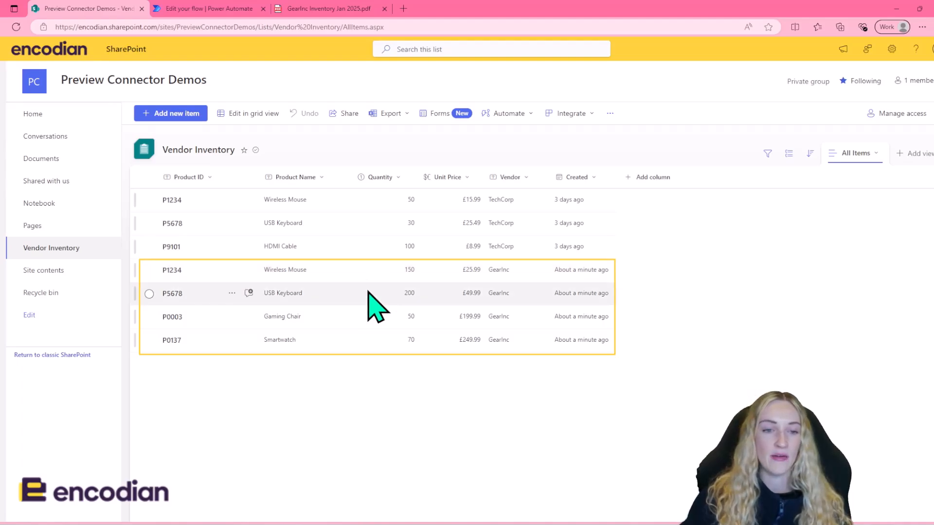
pyautogui.moveTo(463, 403)
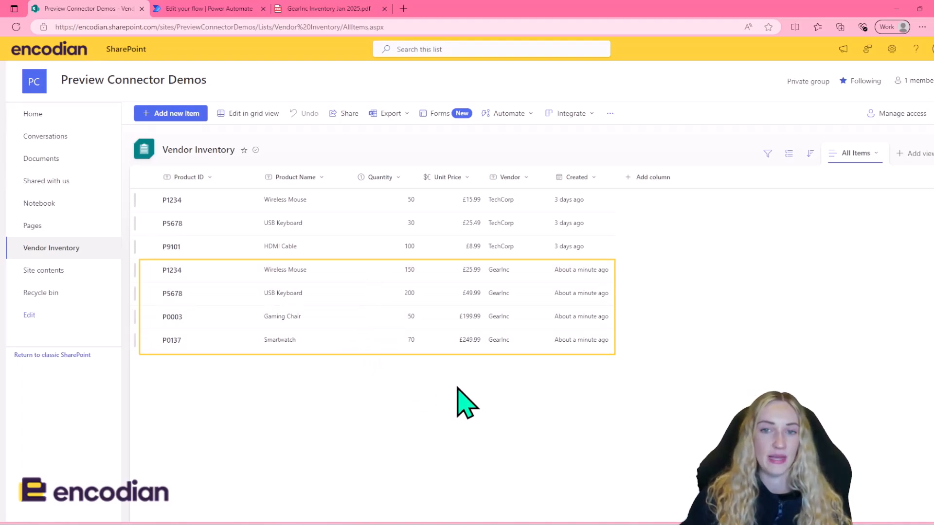